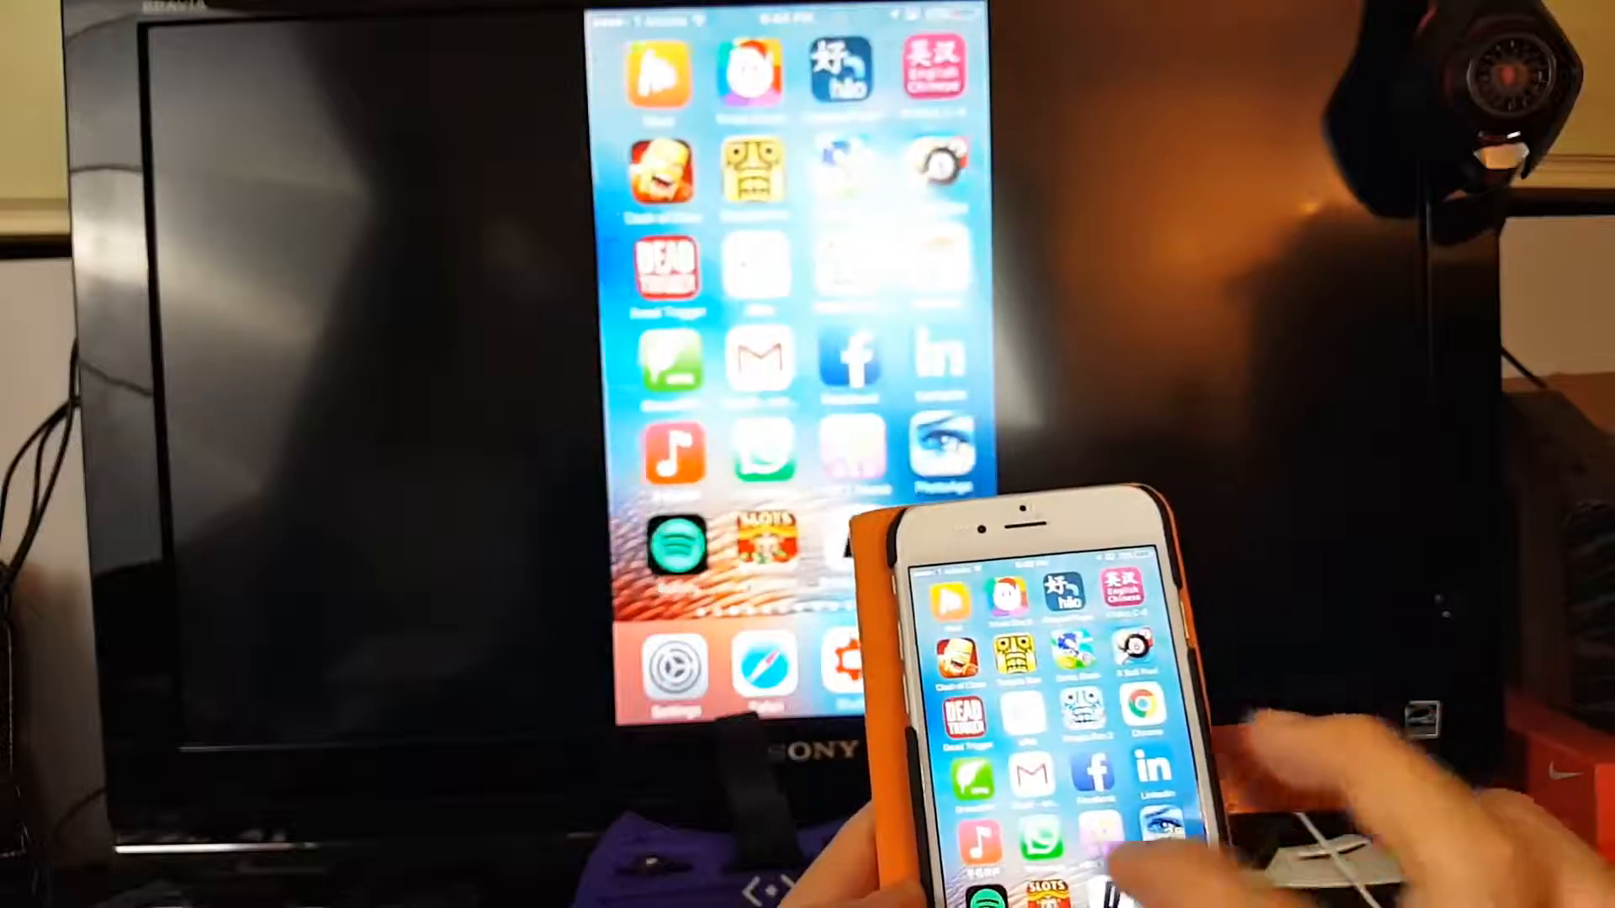
scroll(left, 3)
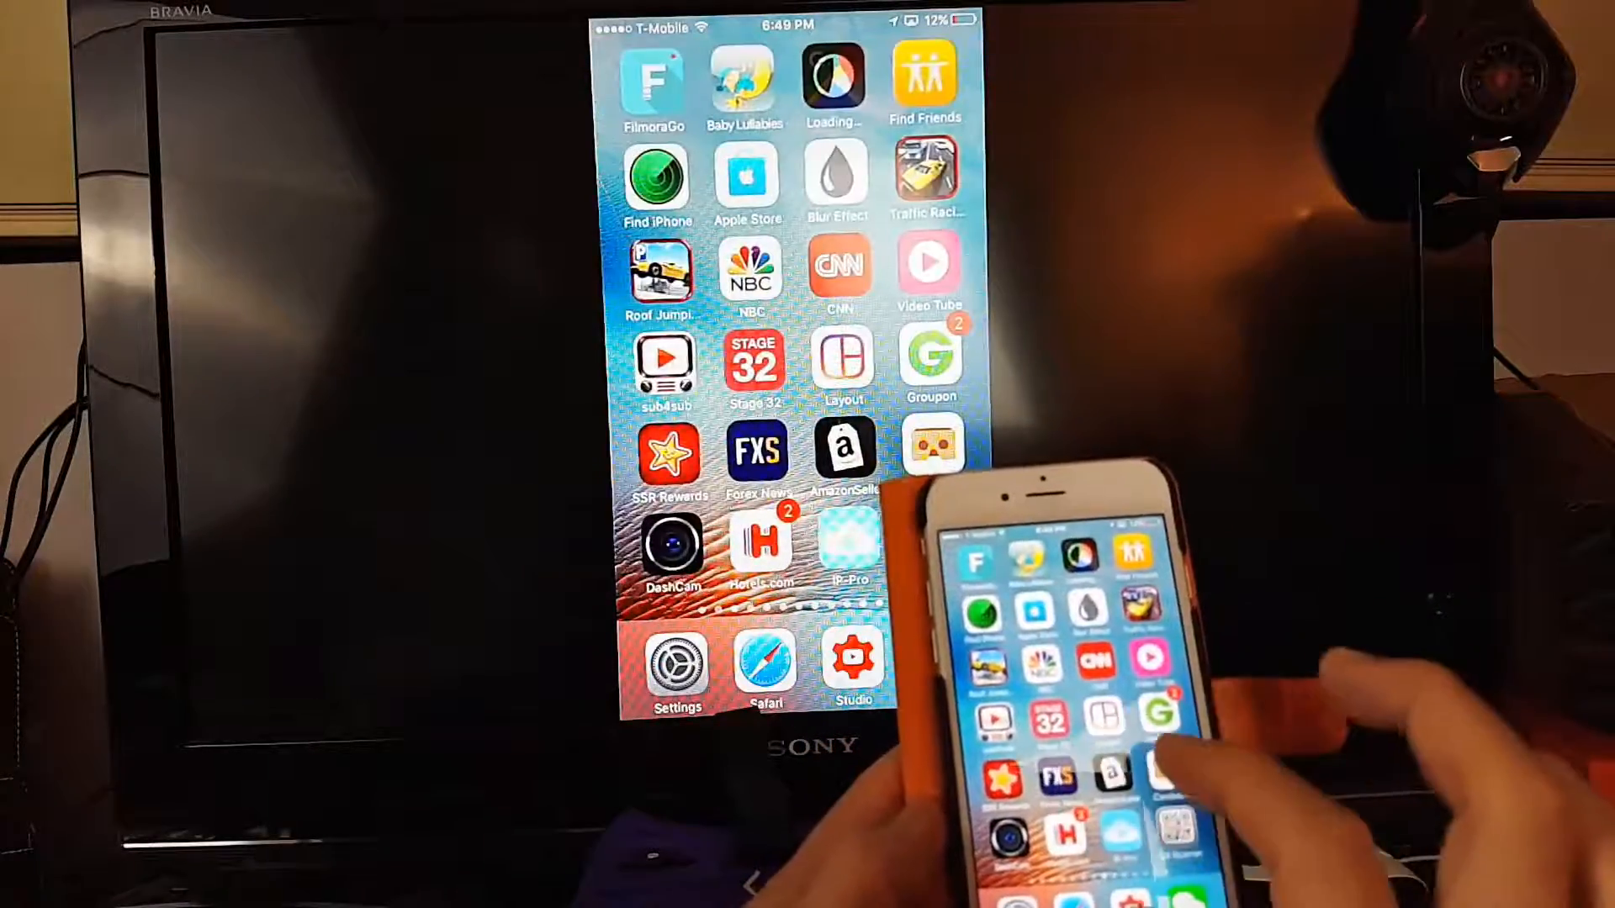
scroll(left, 3)
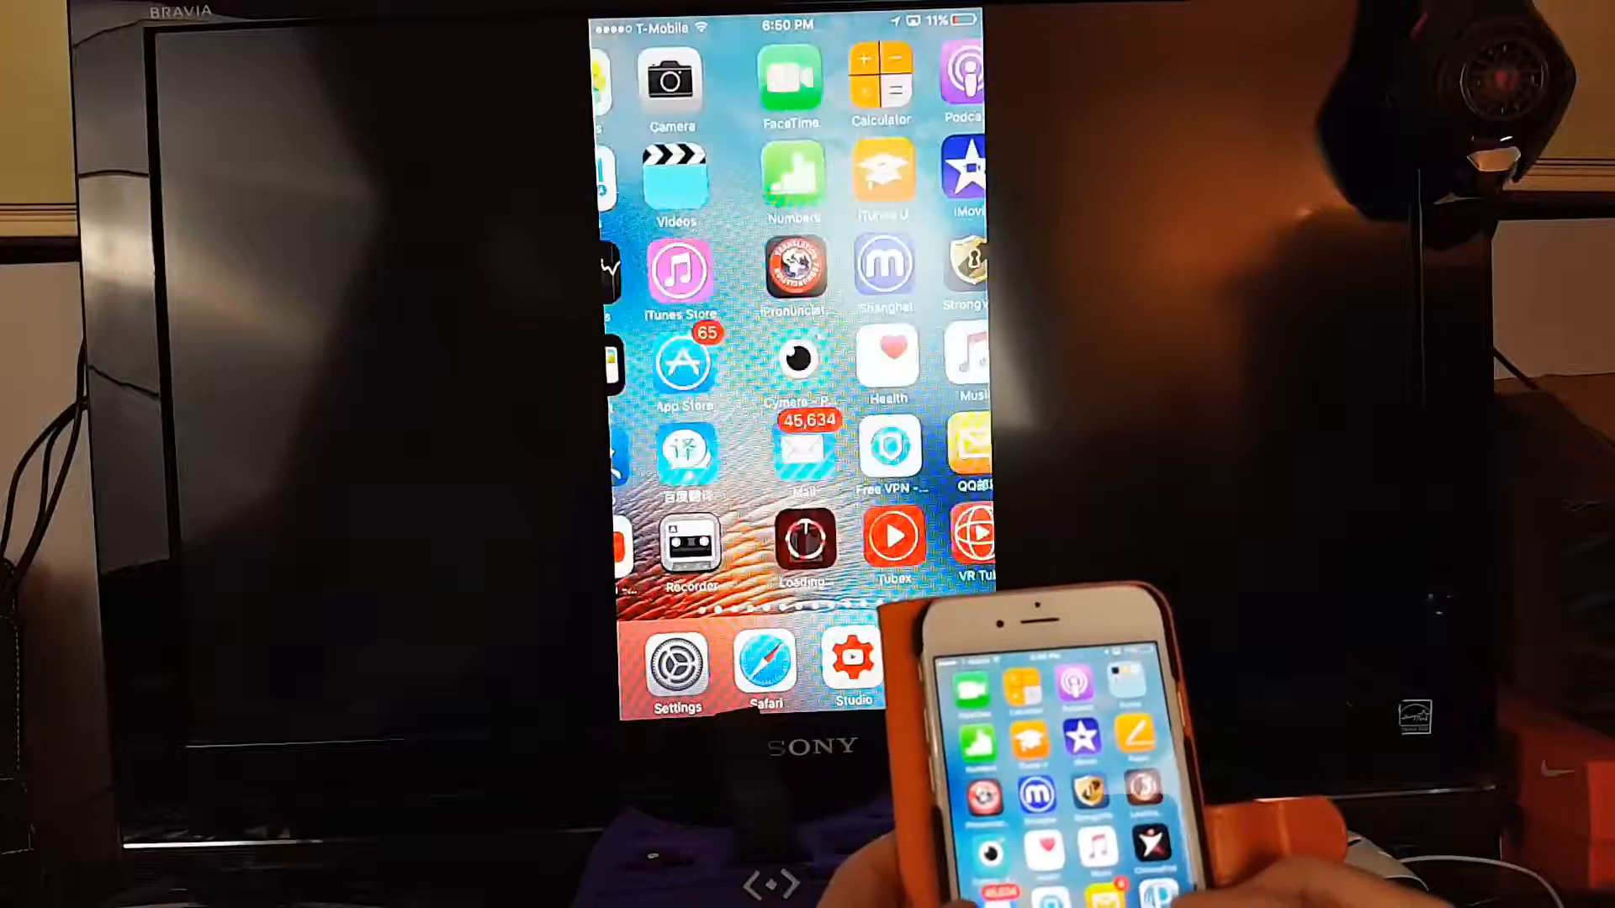
scroll(left, 3)
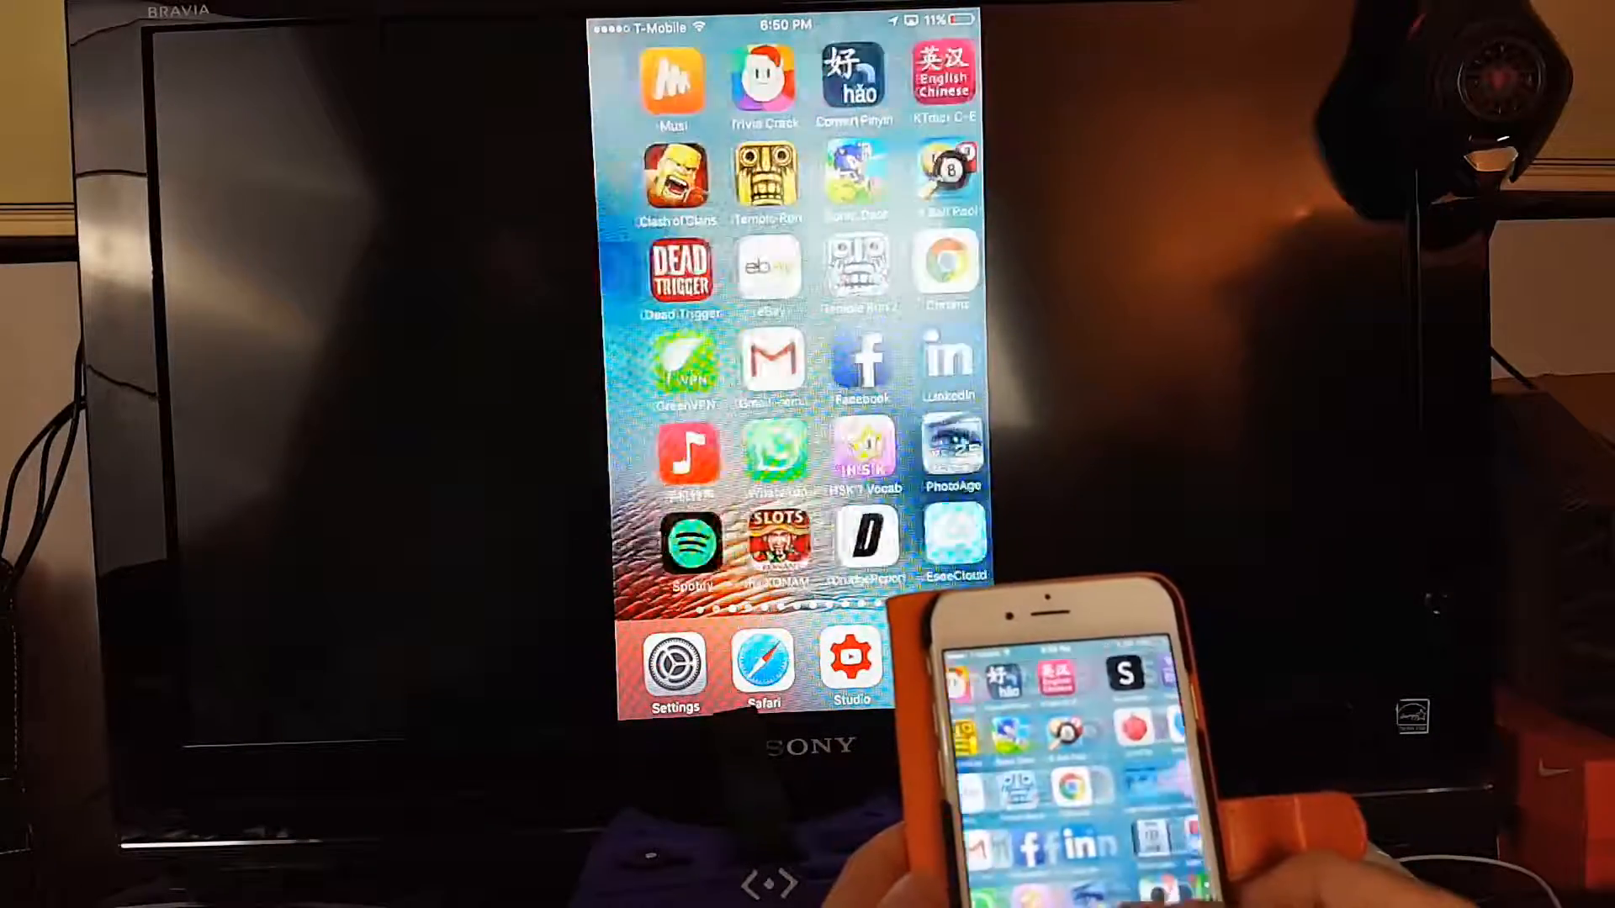
scroll(left, 3)
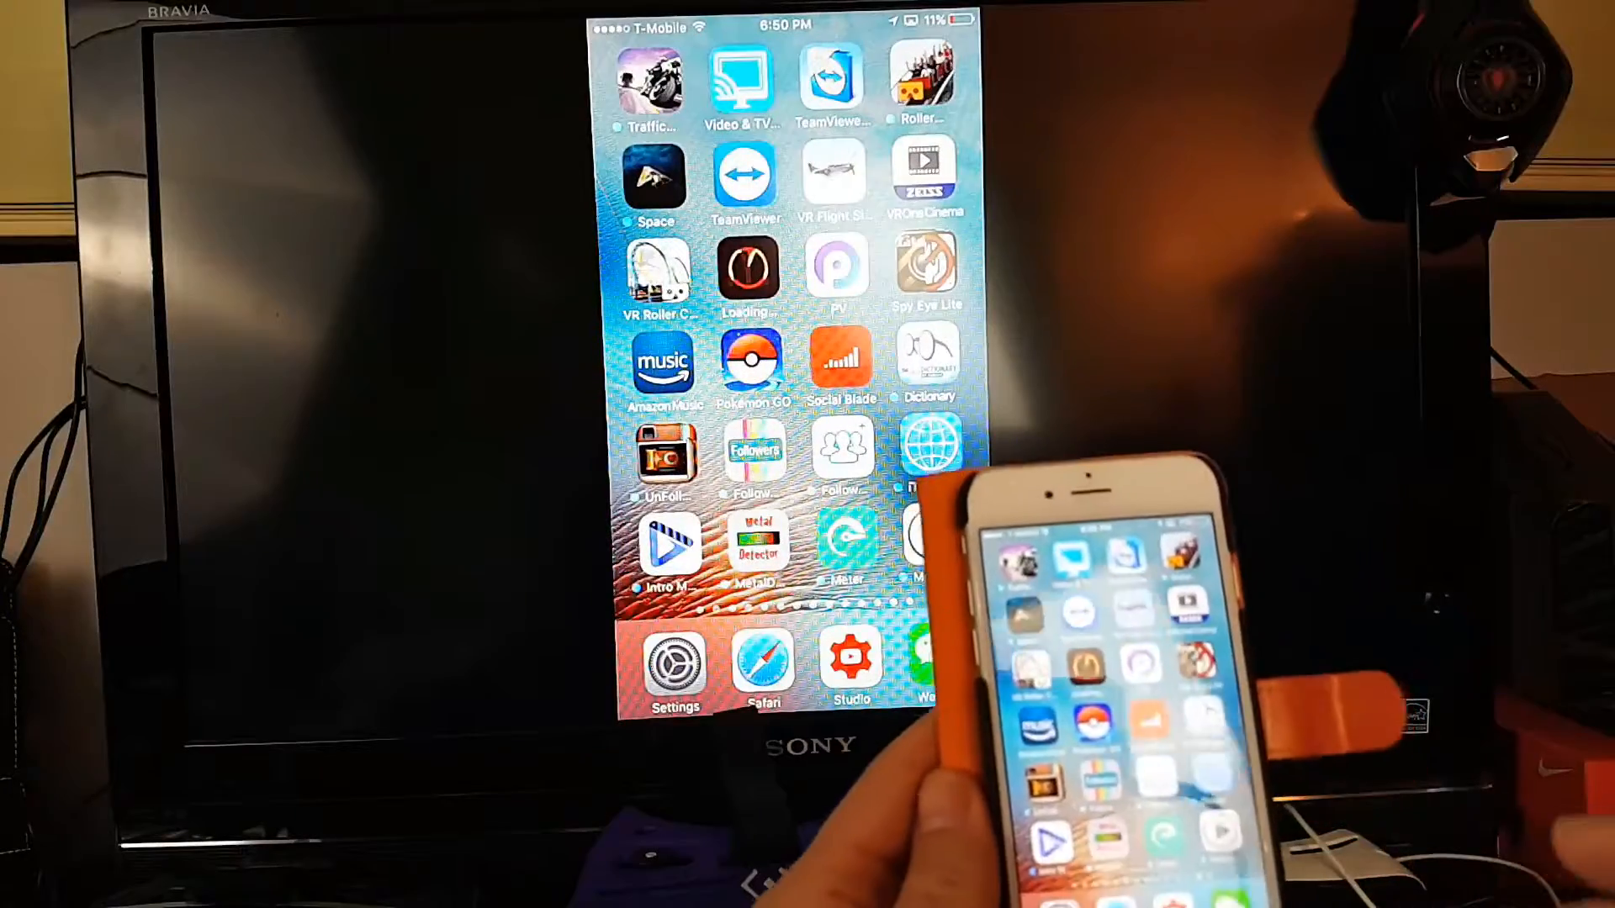